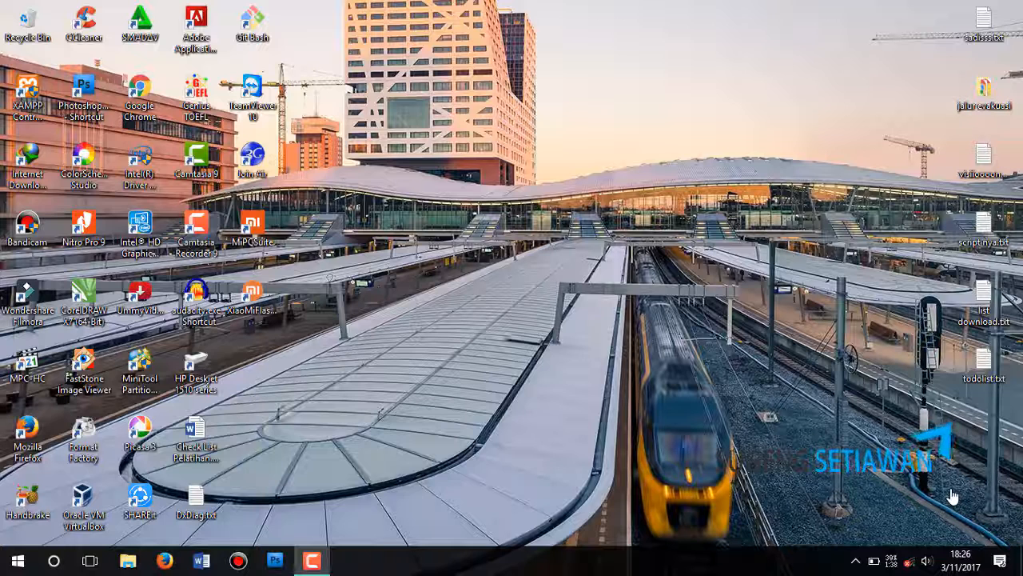
mouse_move(436, 562)
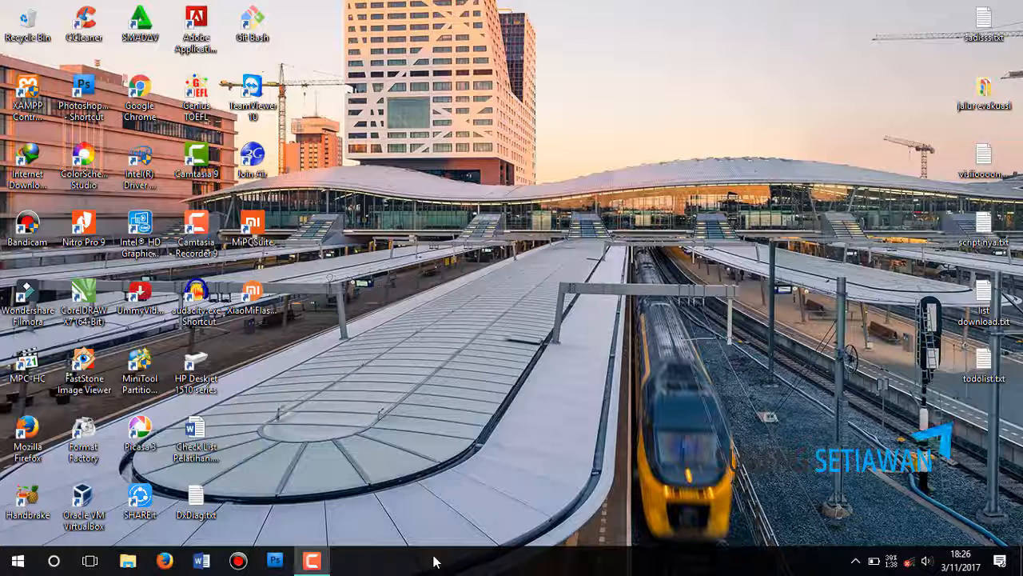
mouse_move(10, 561)
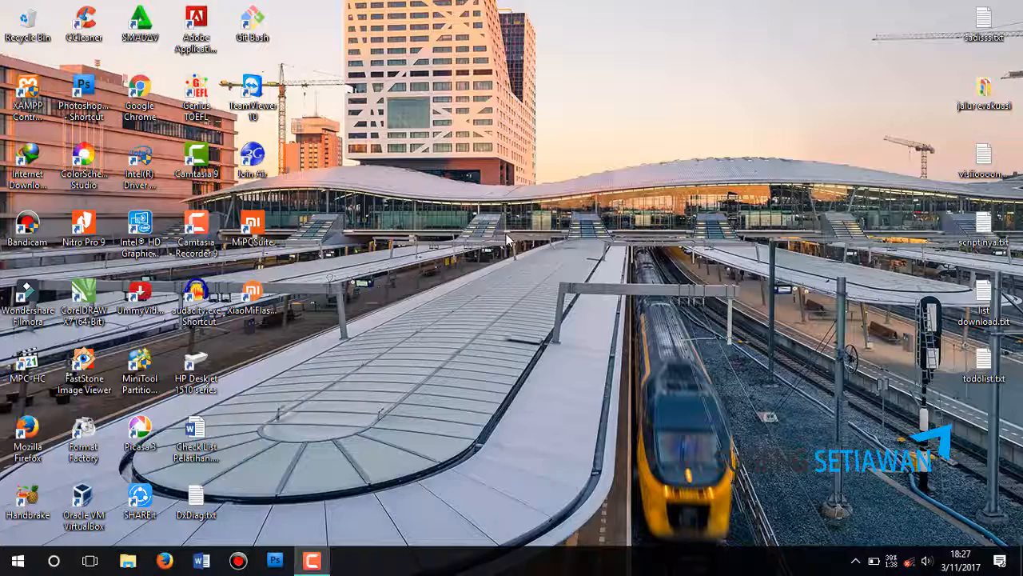
mouse_move(362, 295)
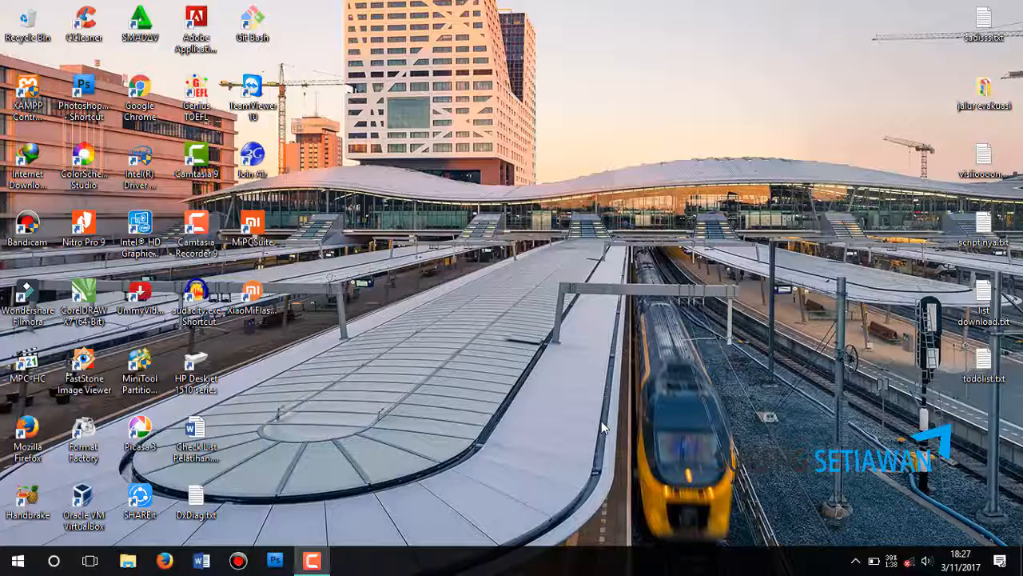
mouse_move(550, 446)
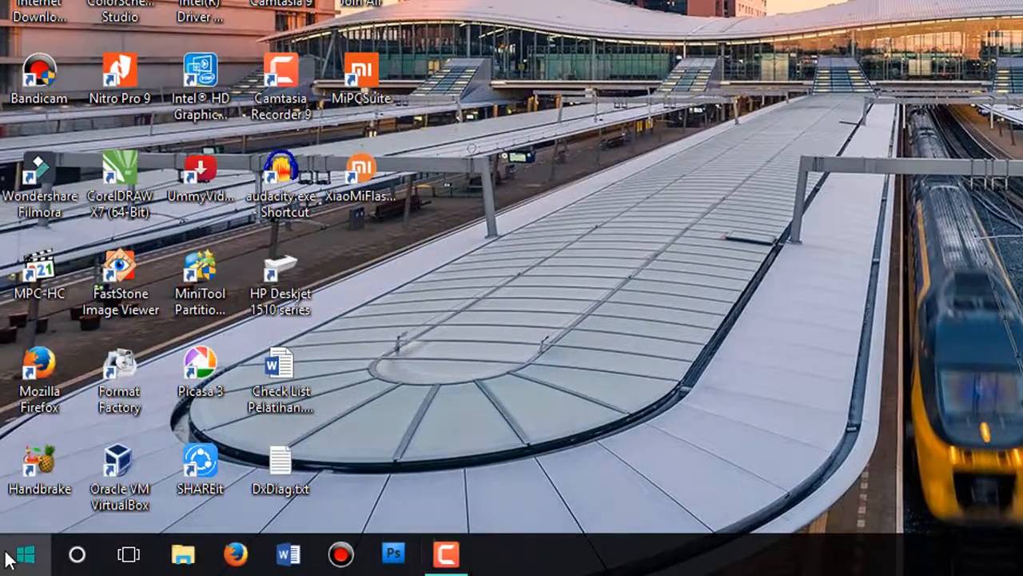
Launch Windows Settings from the Start menu's gear icon.
left_click(12, 553)
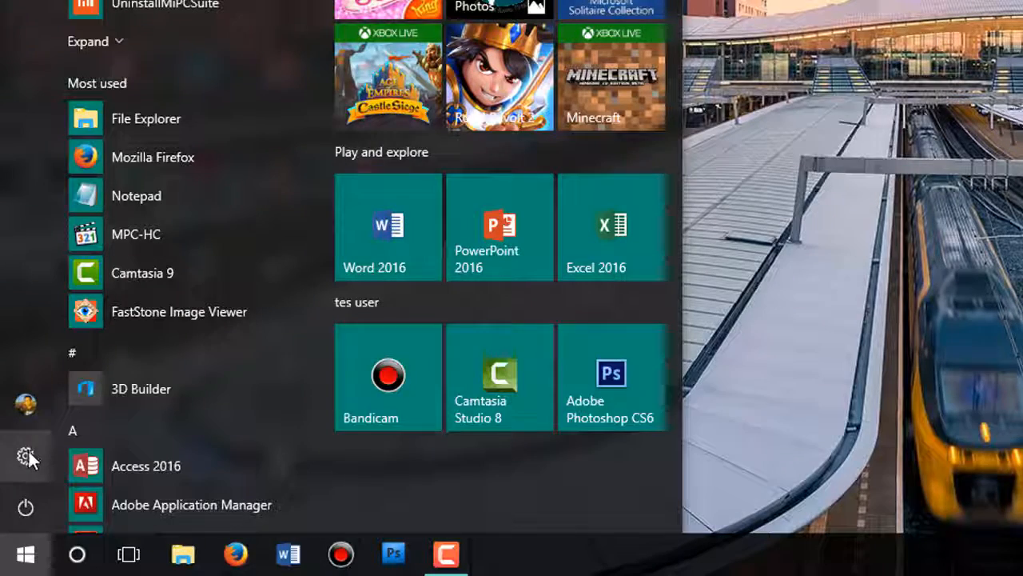
left_click(25, 456)
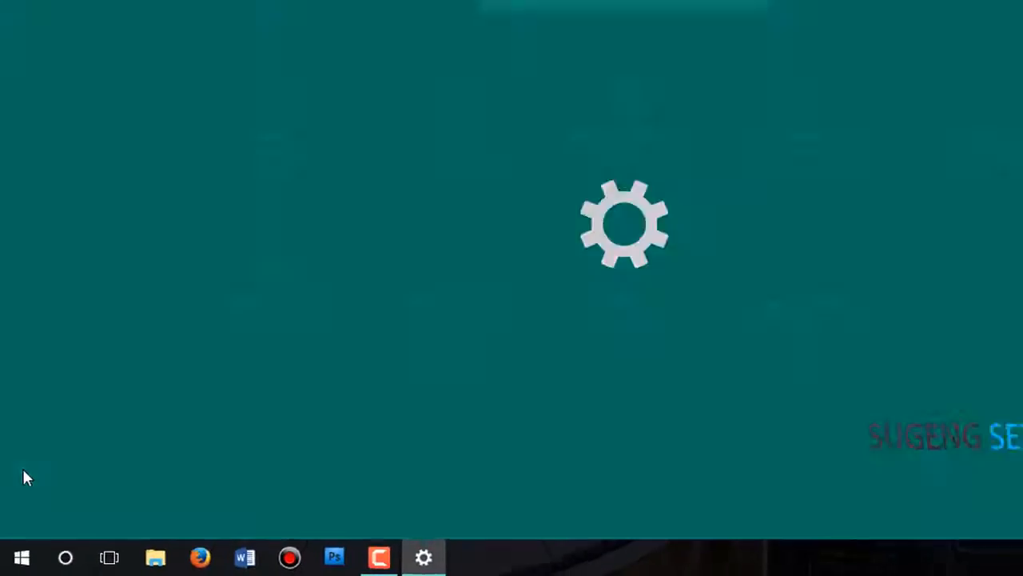
left_click(423, 558)
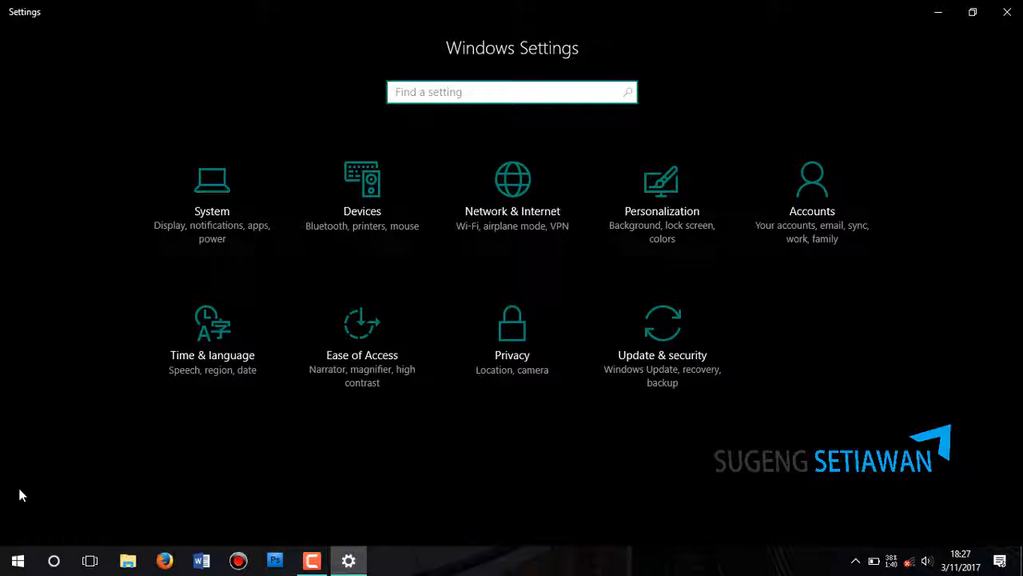
mouse_move(511, 206)
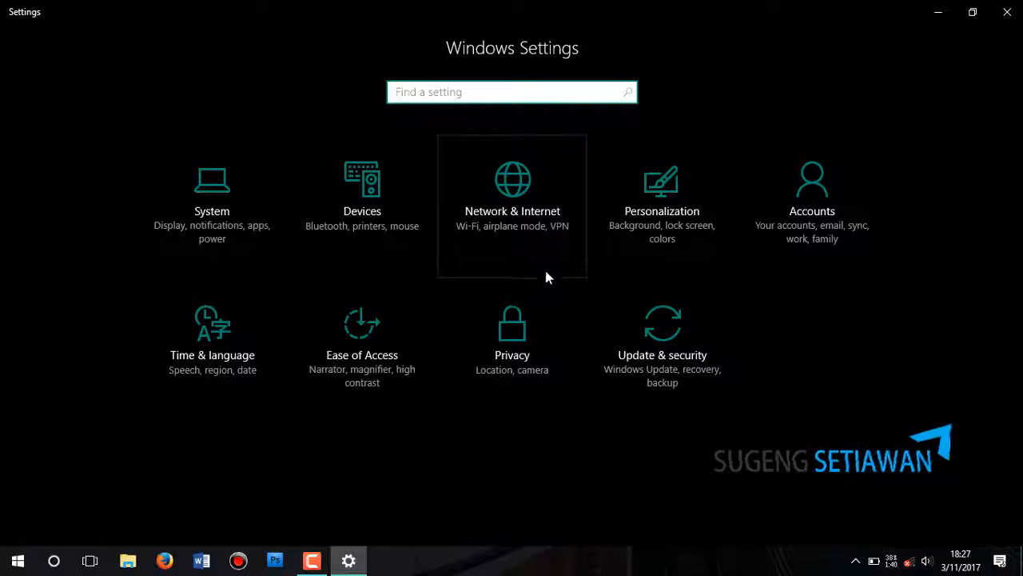
mouse_move(515, 230)
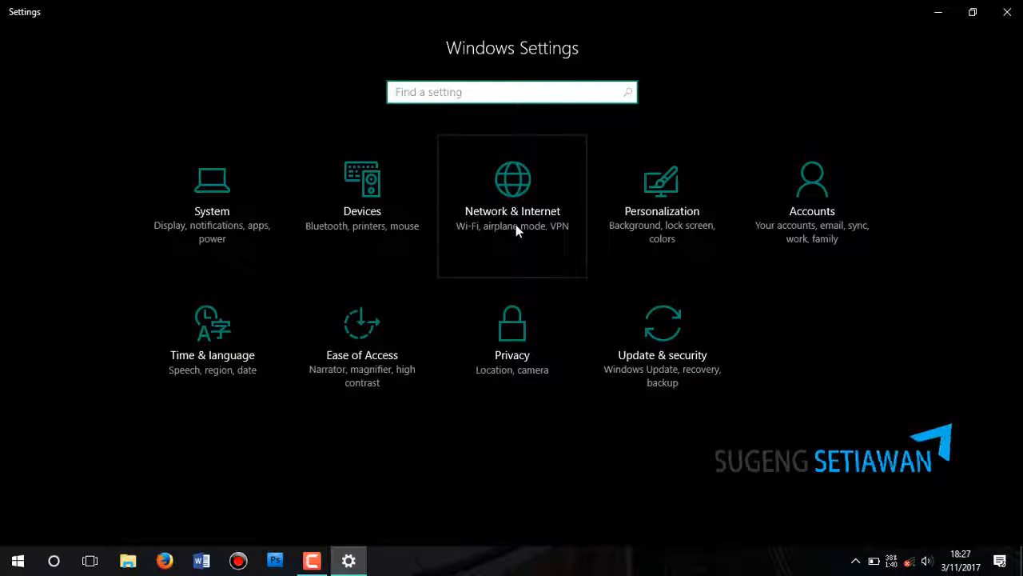
Enter the Network & Internet category from the Settings home.
left_click(512, 196)
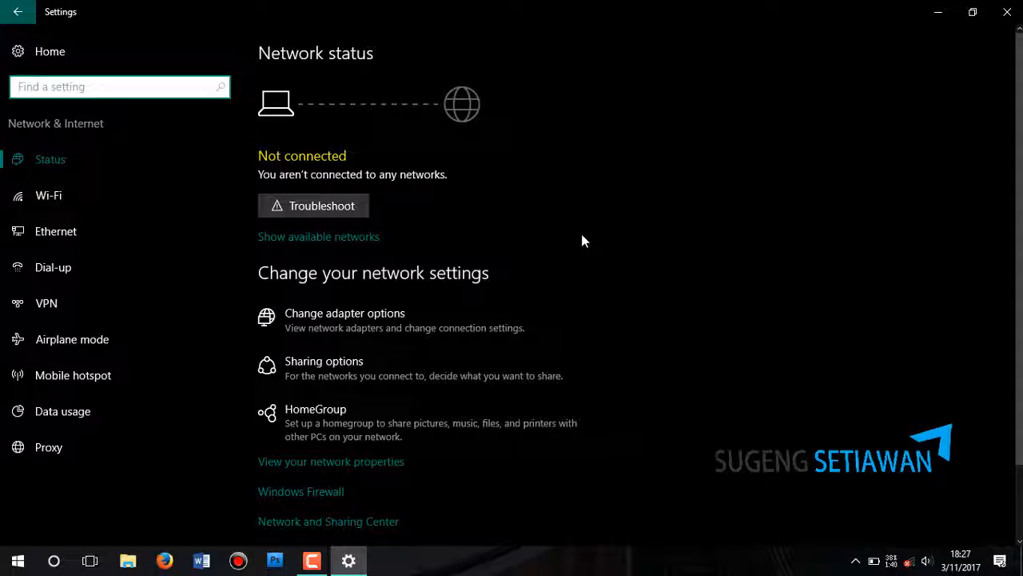
mouse_move(292, 98)
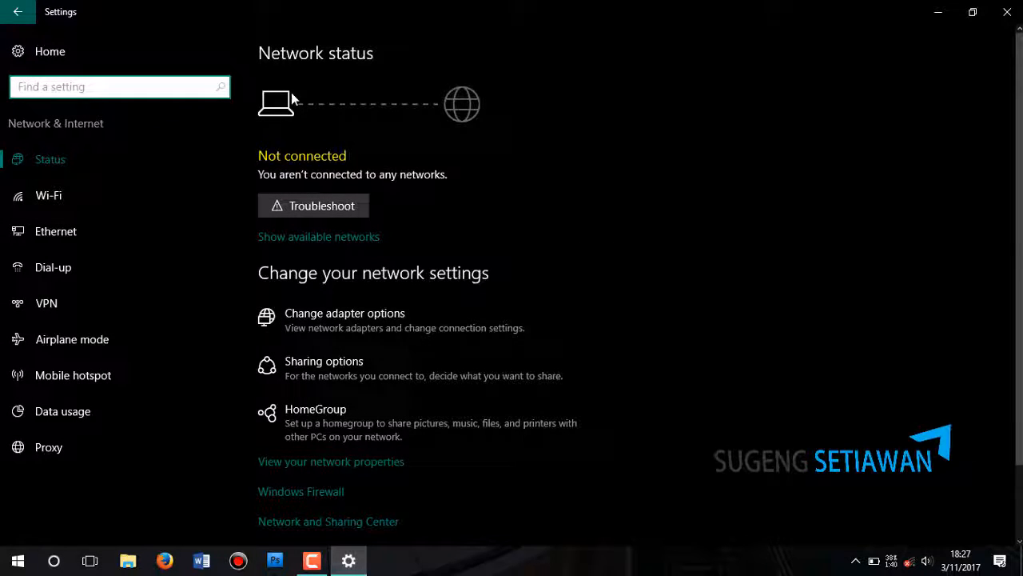
mouse_move(464, 176)
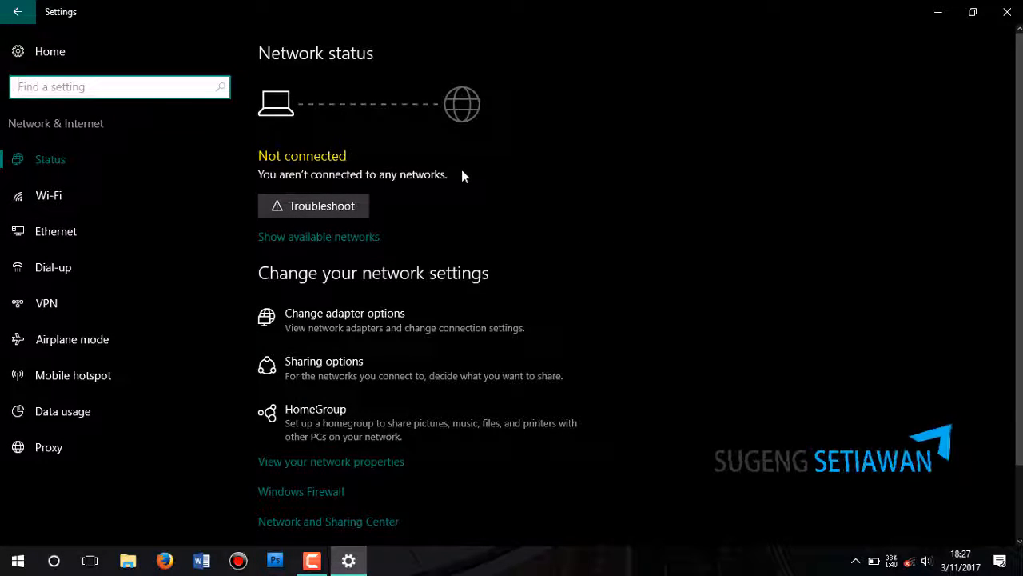
mouse_move(514, 184)
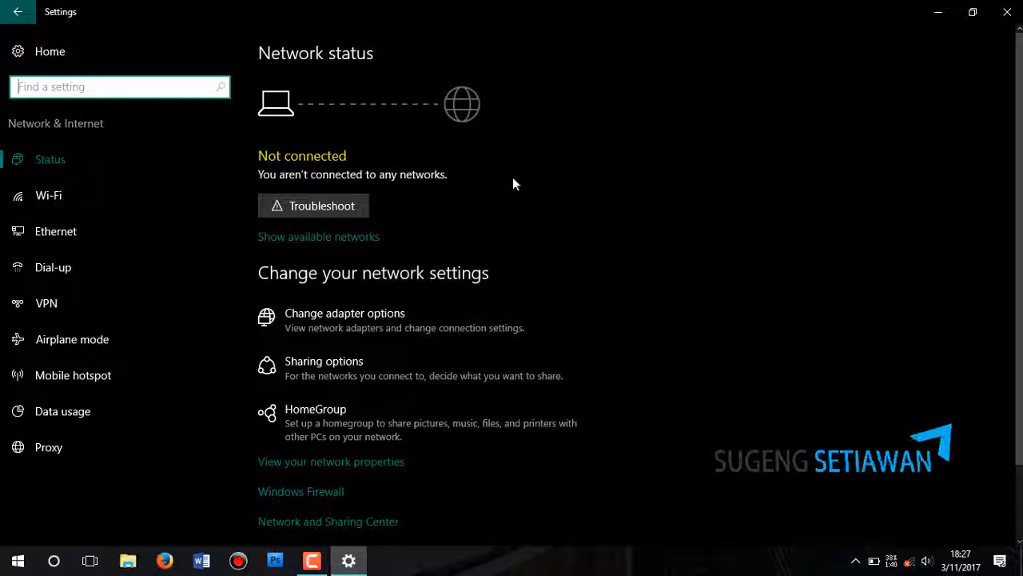
mouse_move(520, 184)
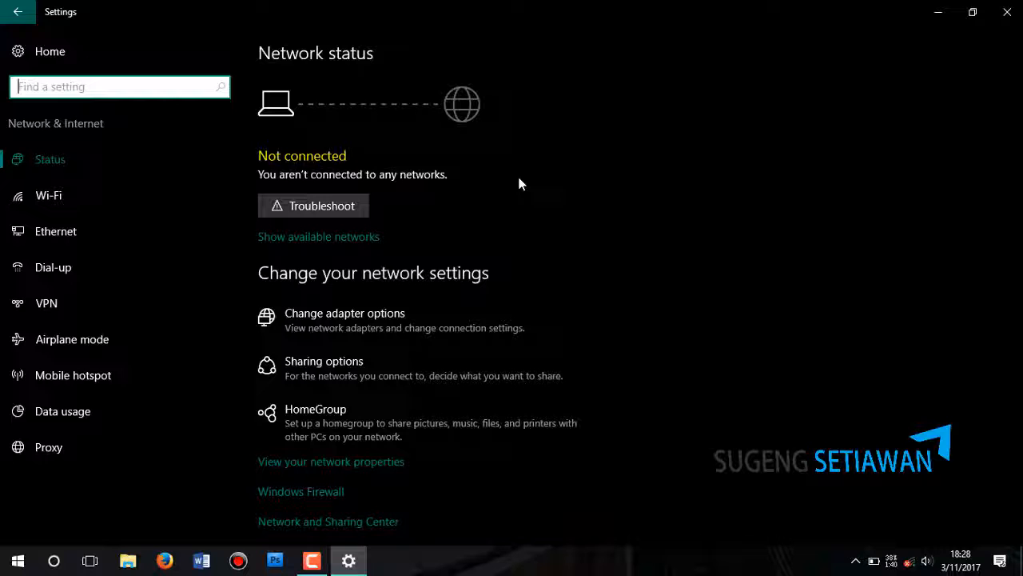
mouse_move(885, 297)
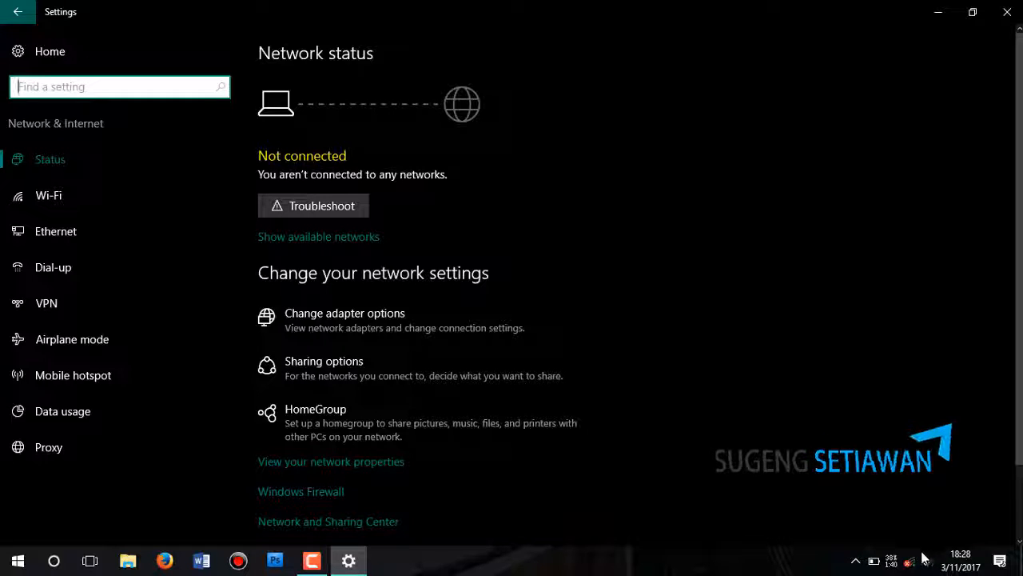
Connect the PC to the laredmi Wi-Fi network from the system tray.
left_click(909, 559)
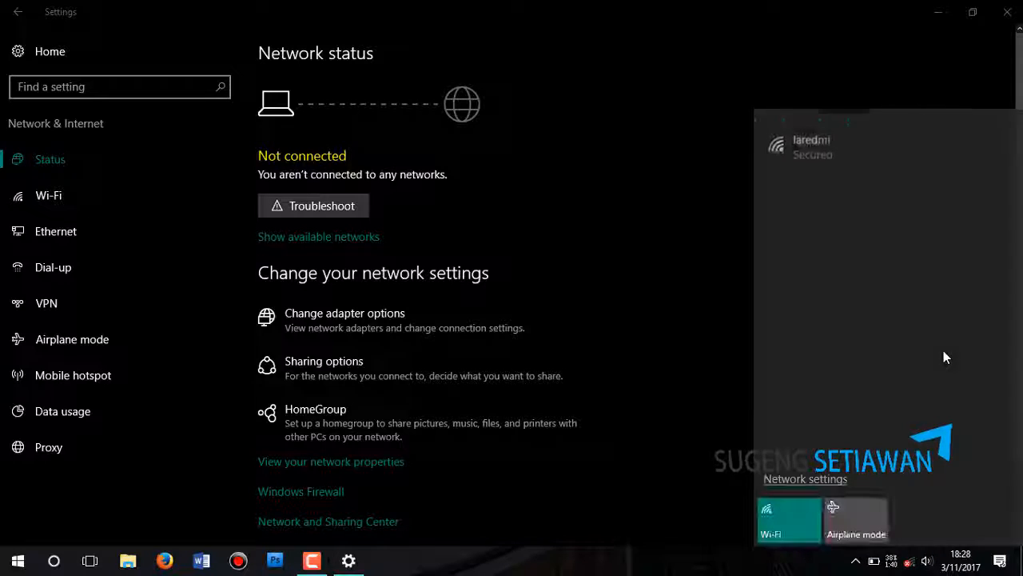
left_click(810, 144)
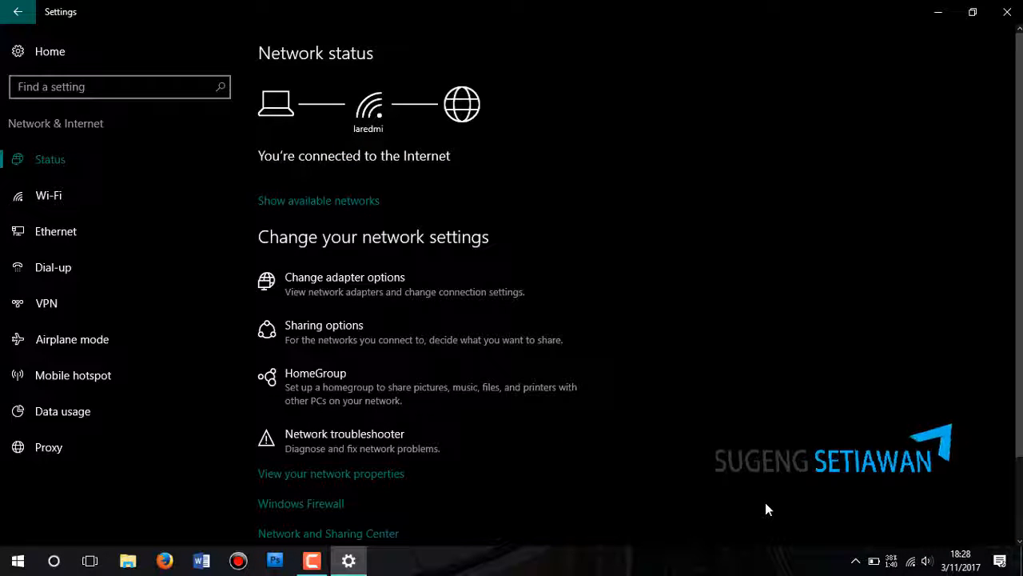
mouse_move(304, 68)
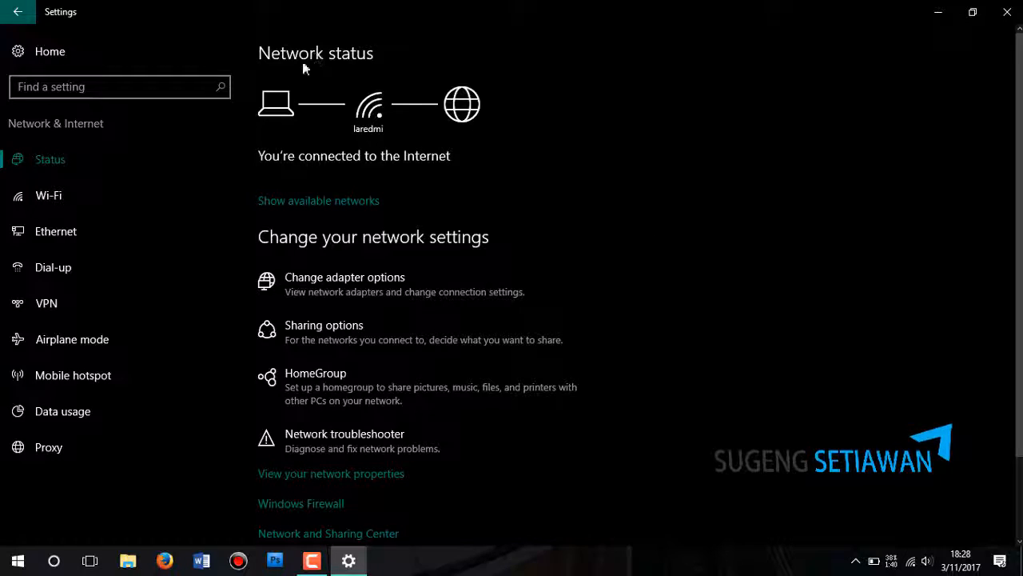
mouse_move(615, 190)
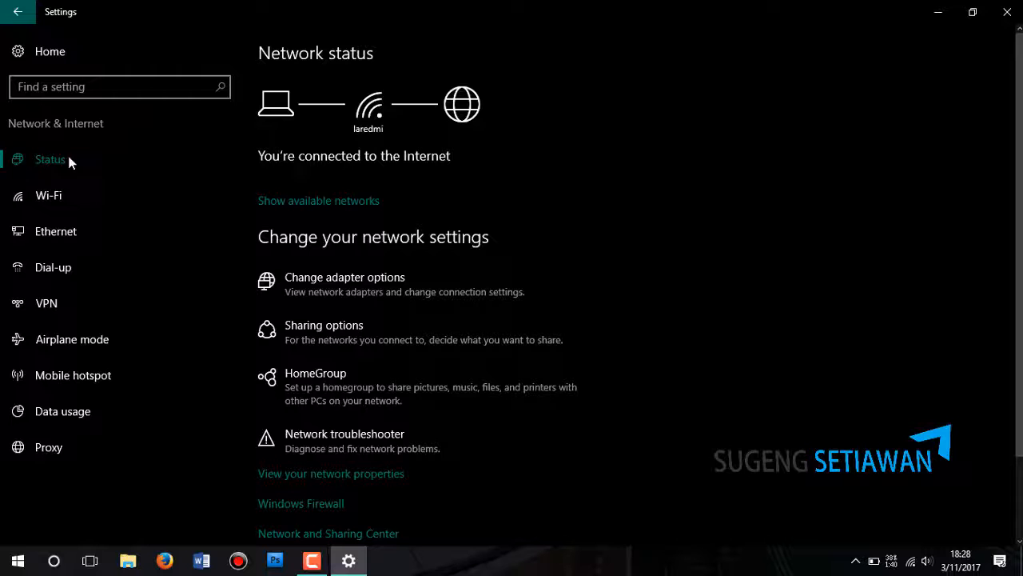
mouse_move(72, 375)
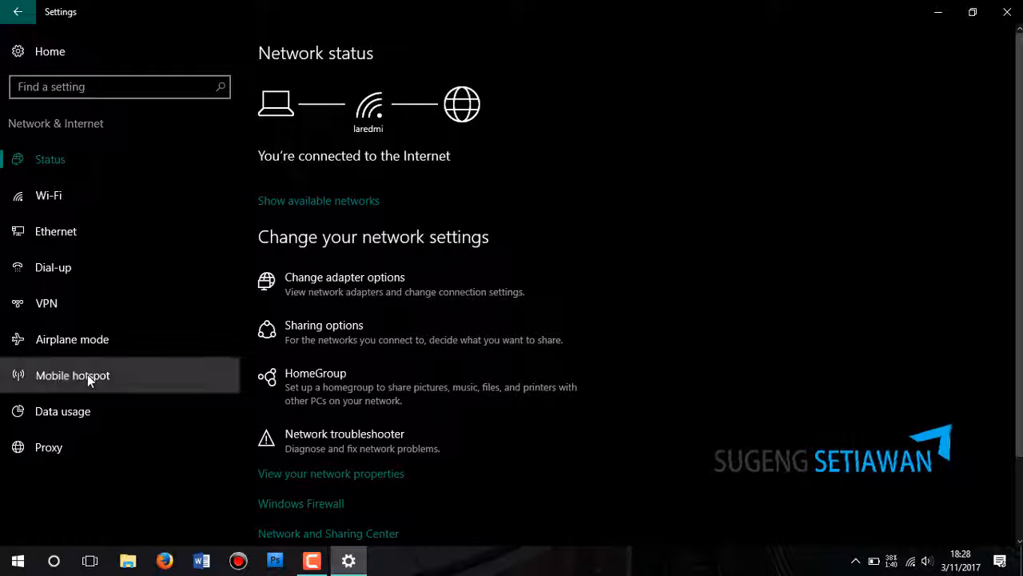
Go to the Mobile hotspot page from the Network & Internet sidebar.
left_click(73, 375)
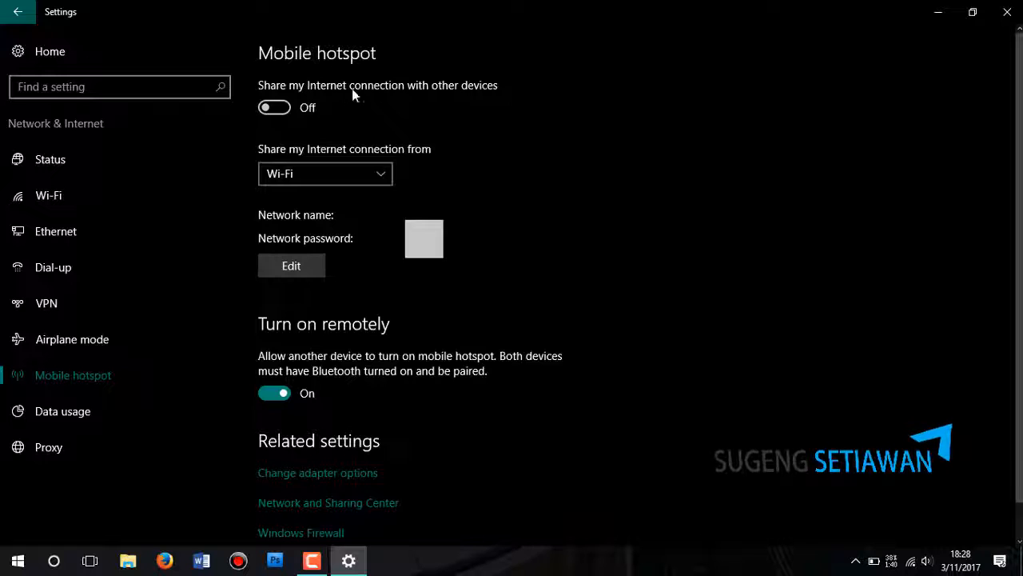
mouse_move(534, 95)
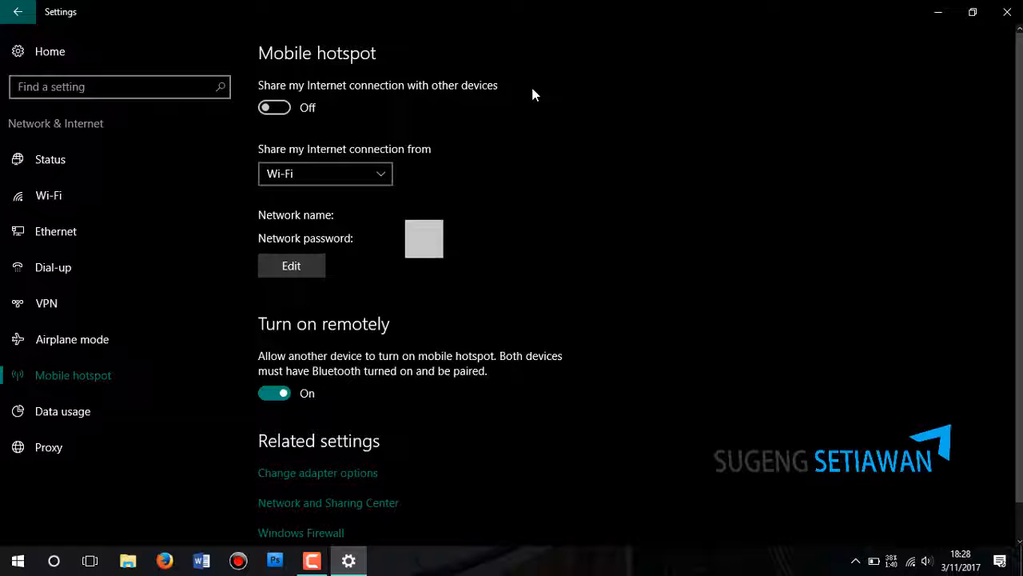
mouse_move(414, 72)
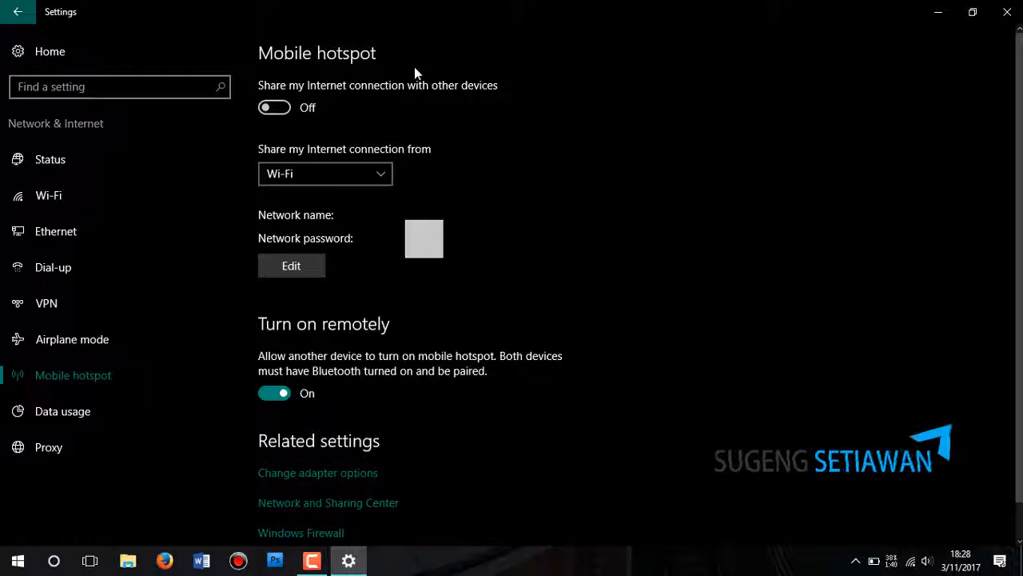
mouse_move(402, 121)
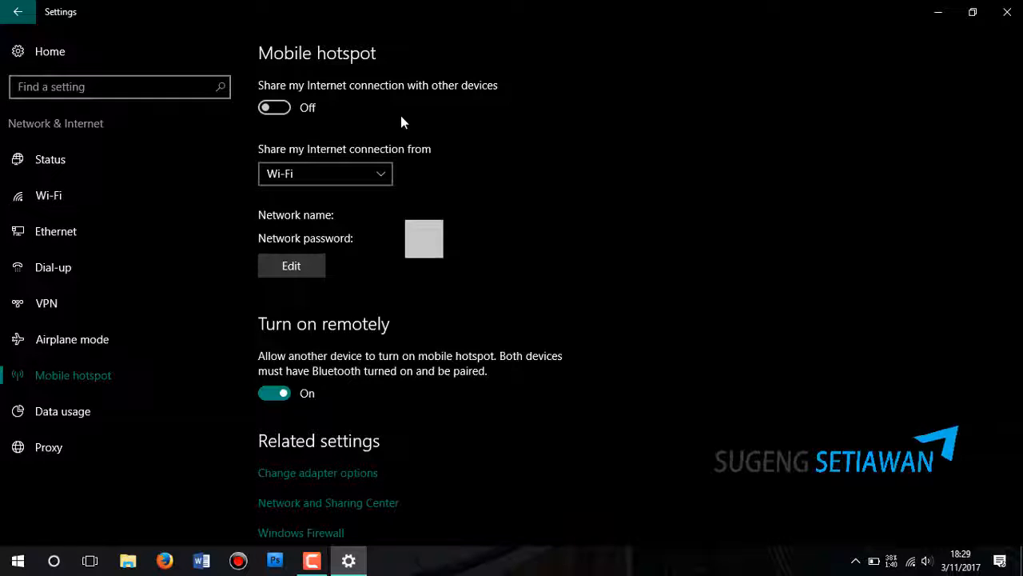
mouse_move(470, 116)
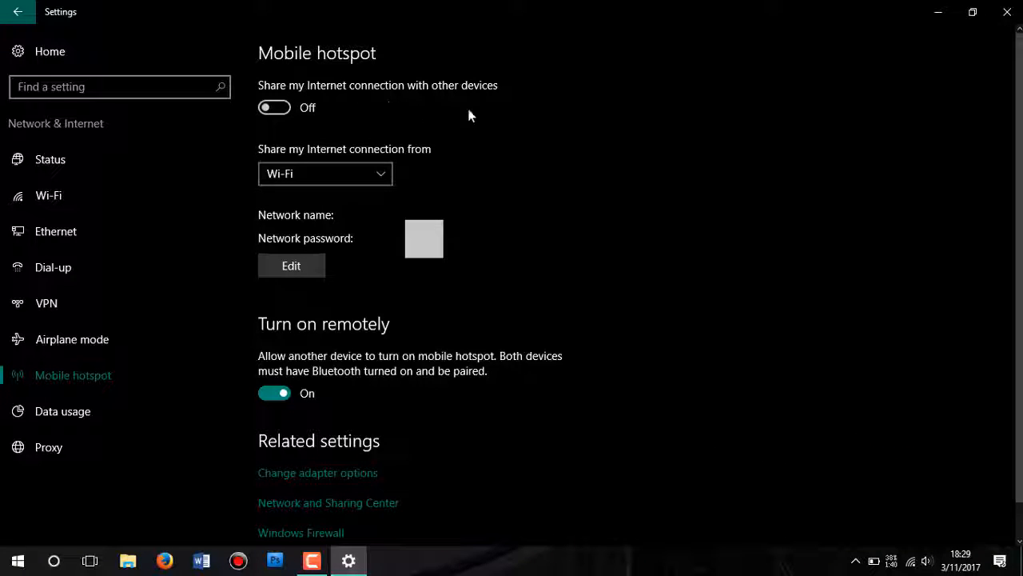
mouse_move(291, 265)
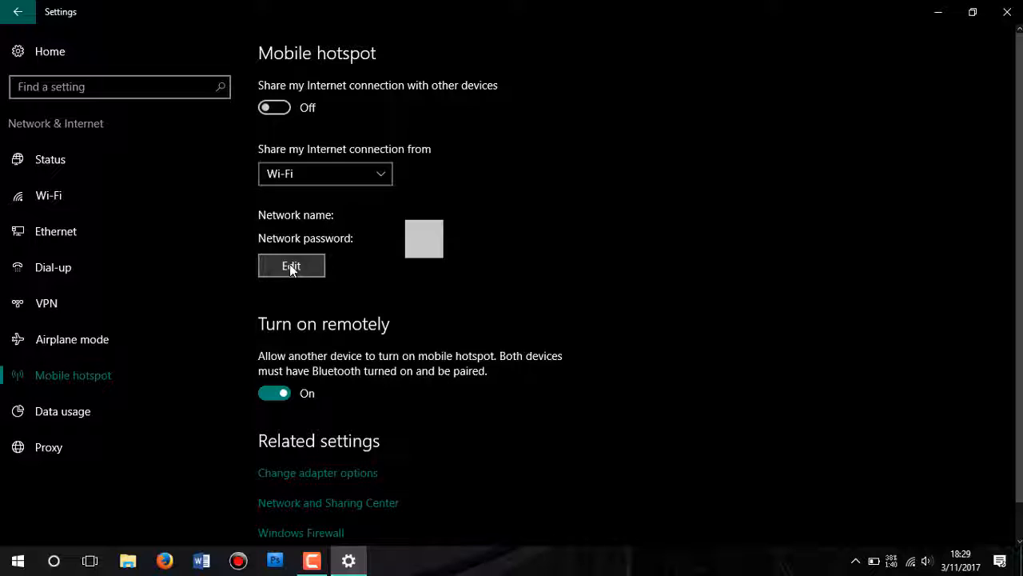
left_click(291, 265)
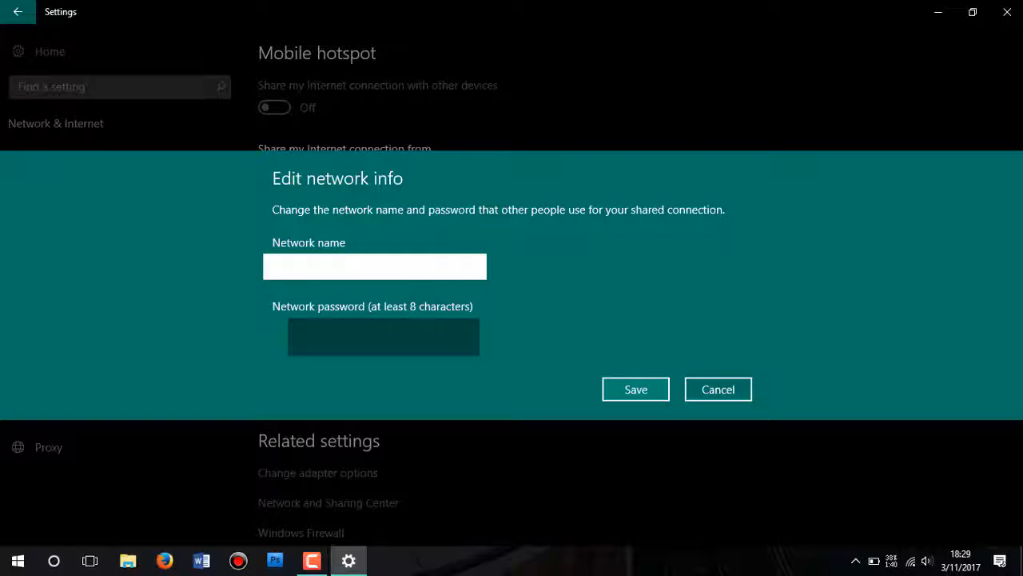
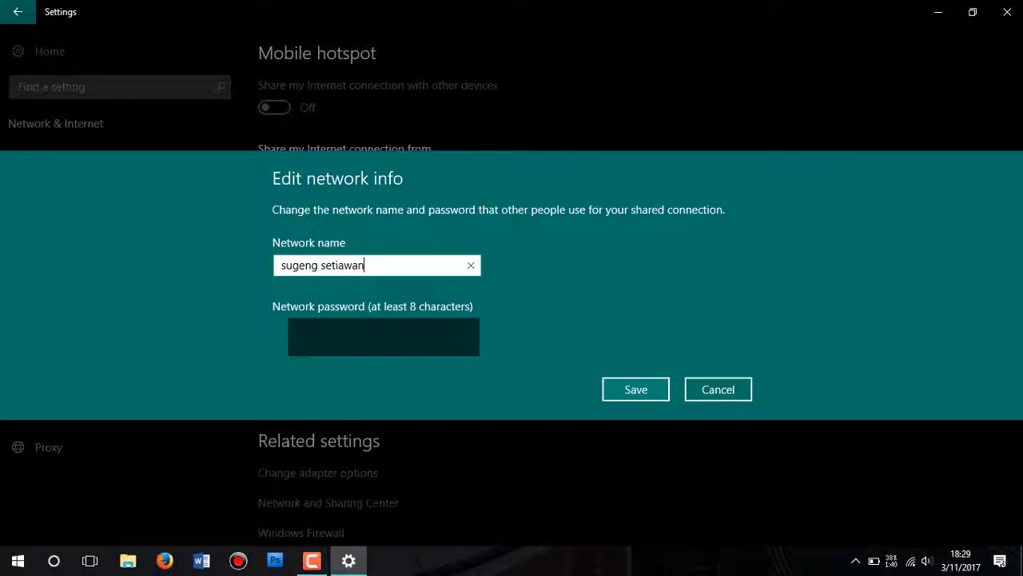
left_click(384, 336)
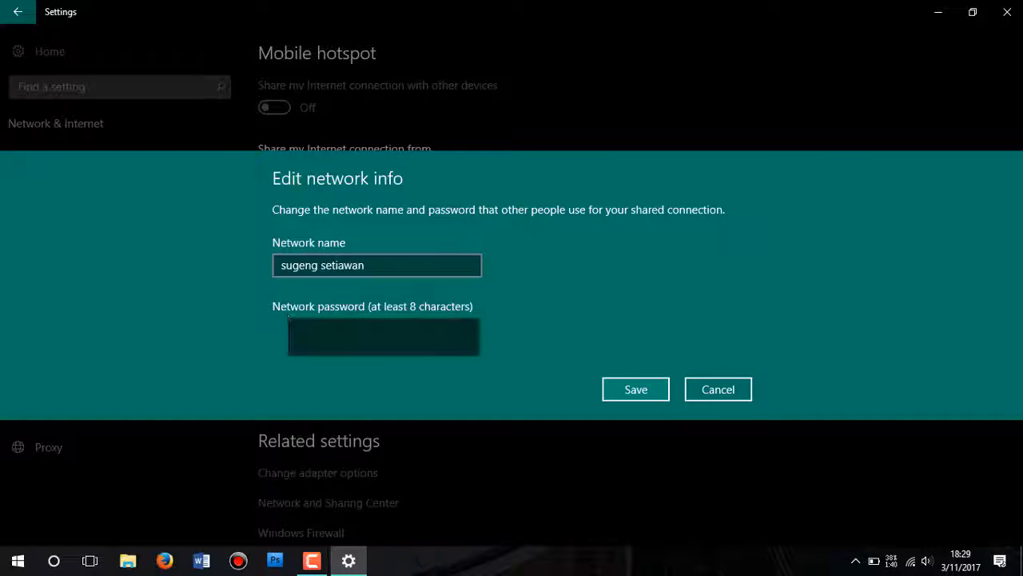
left_click(383, 335)
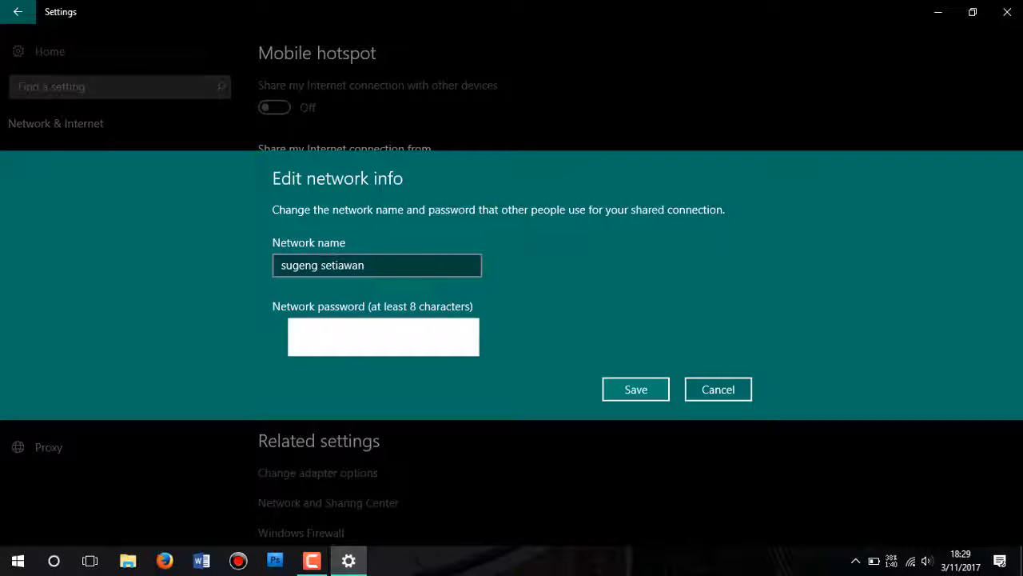
type("passw")
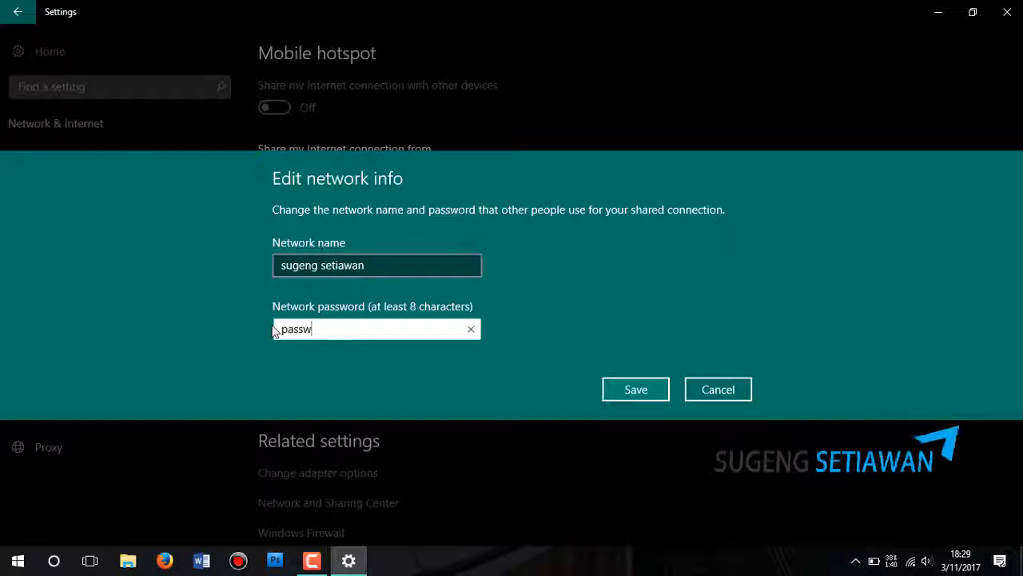
type("ord")
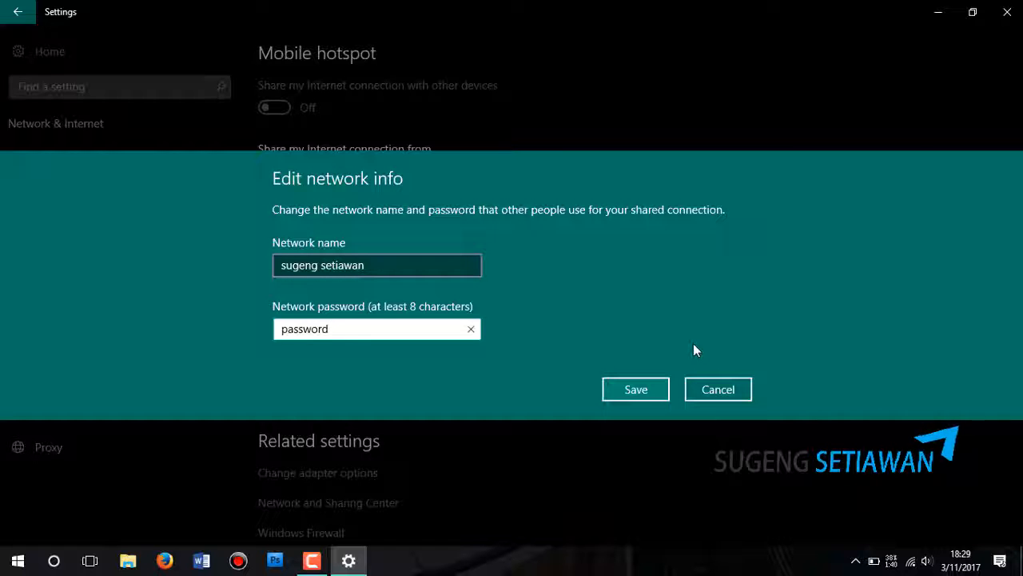
mouse_move(636, 389)
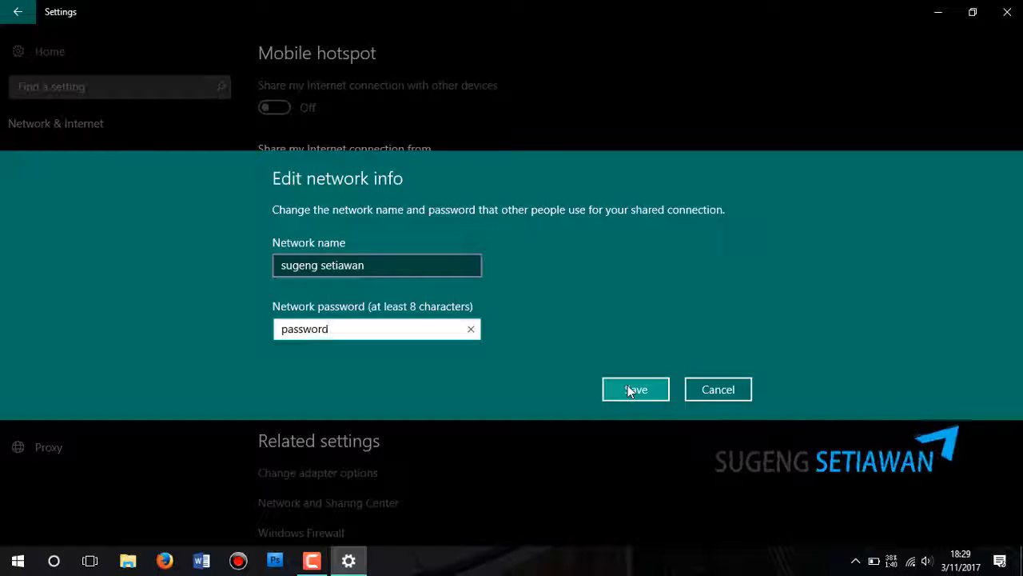
Save the new hotspot network name and password.
left_click(635, 390)
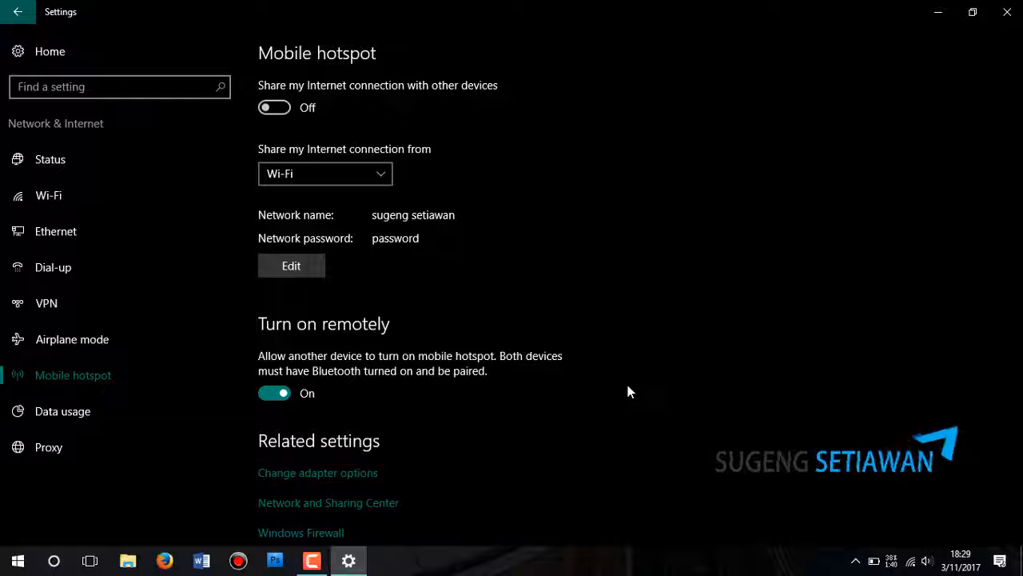
mouse_move(362, 217)
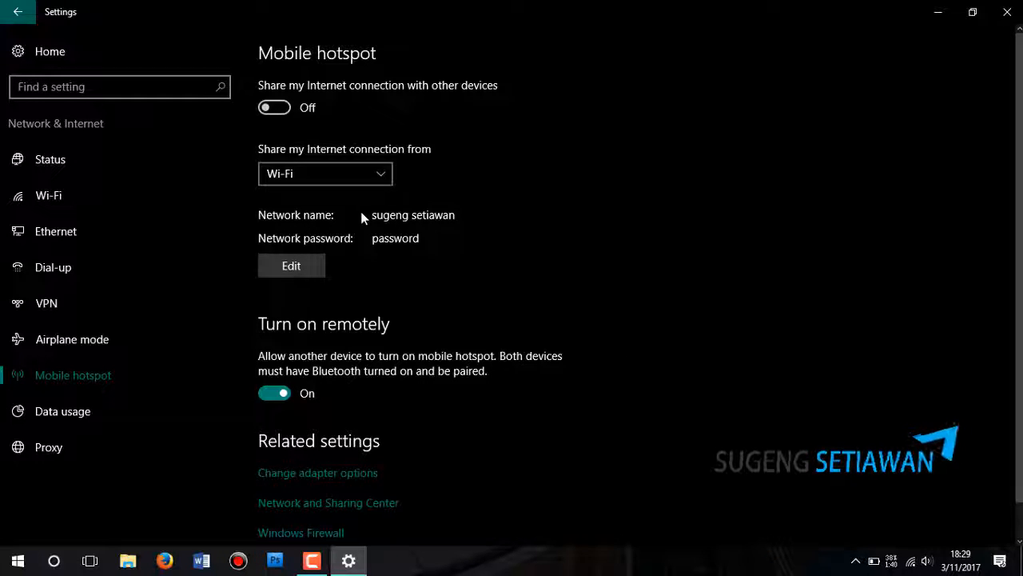
mouse_move(379, 243)
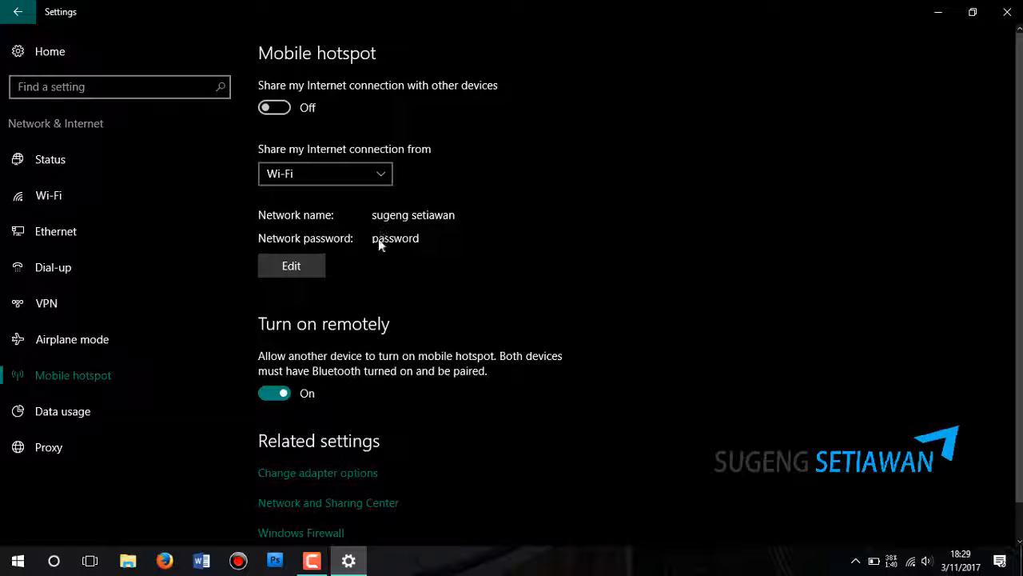
mouse_move(386, 265)
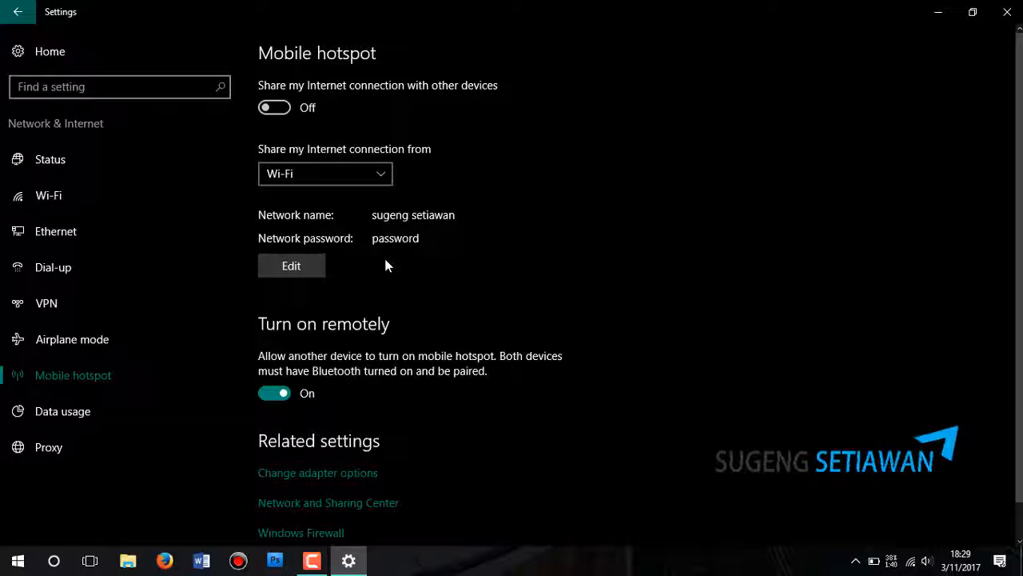
mouse_move(436, 192)
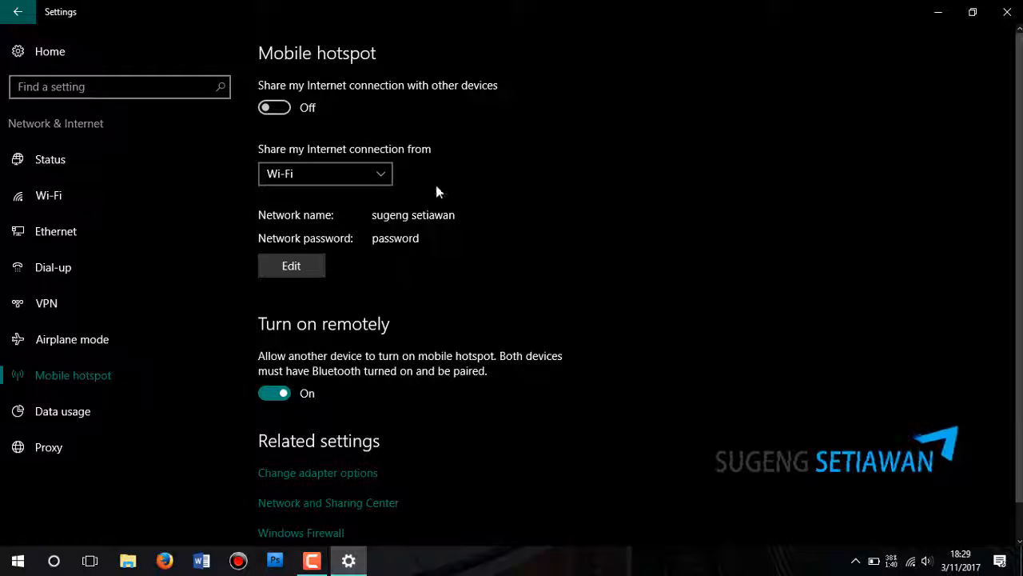
mouse_move(296, 112)
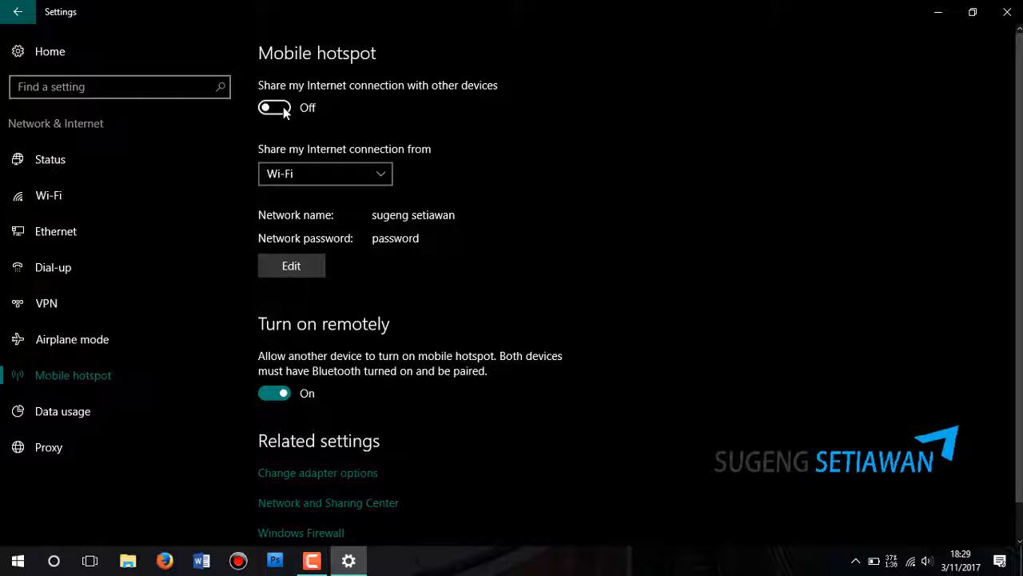
Switch 'Share my Internet connection with other devices' to On.
left_click(274, 107)
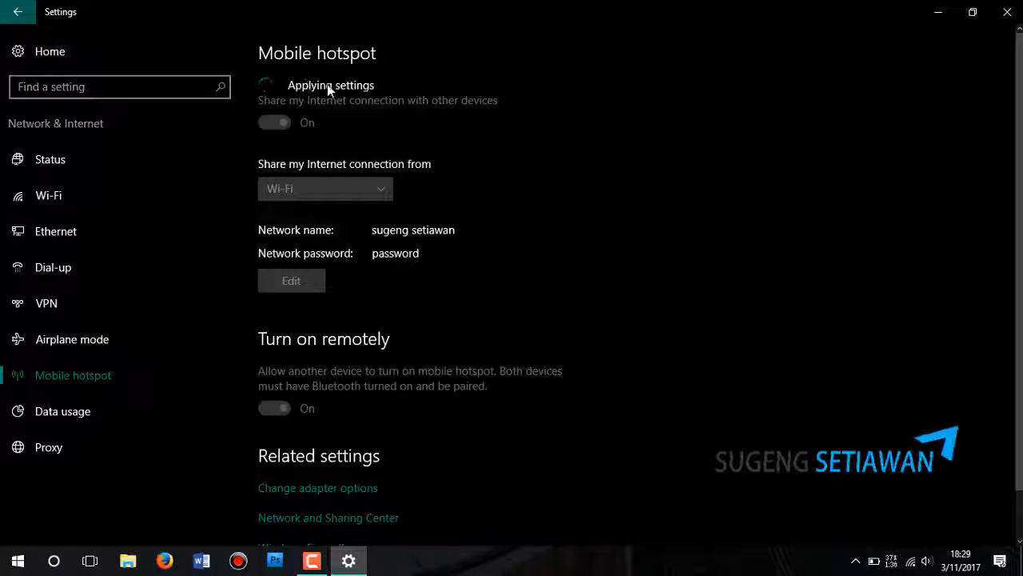
left_click(273, 121)
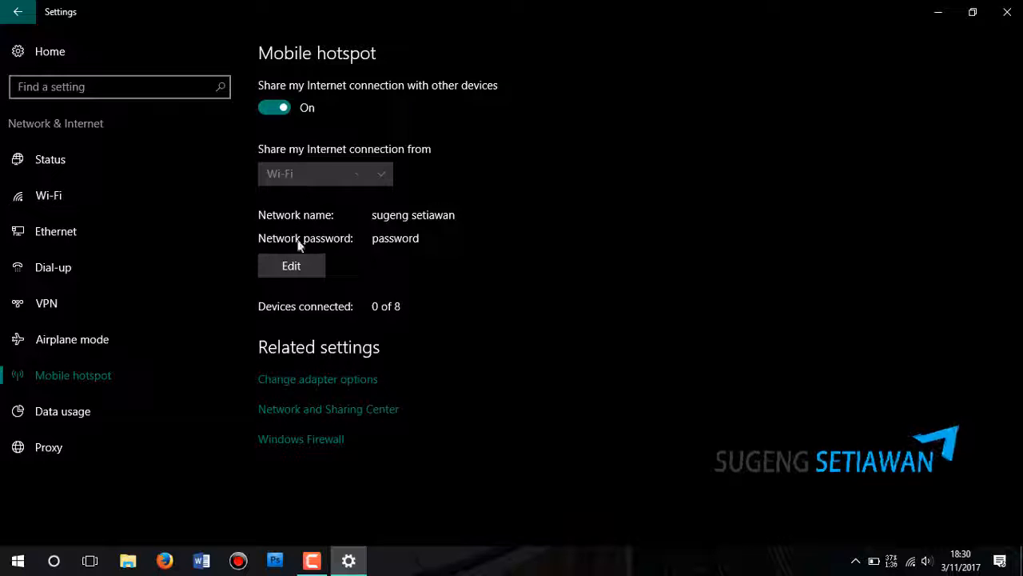
mouse_move(399, 314)
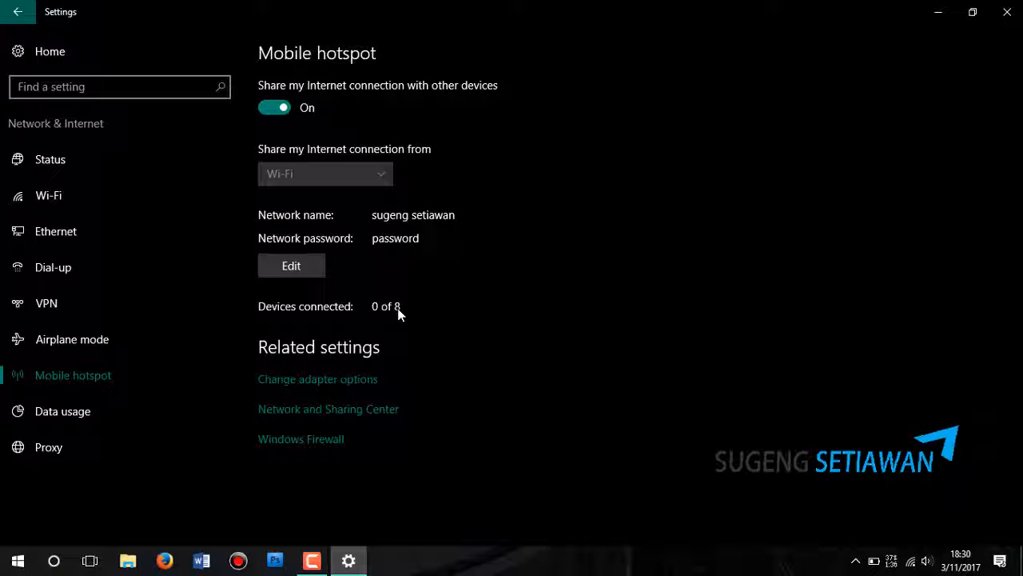
mouse_move(392, 318)
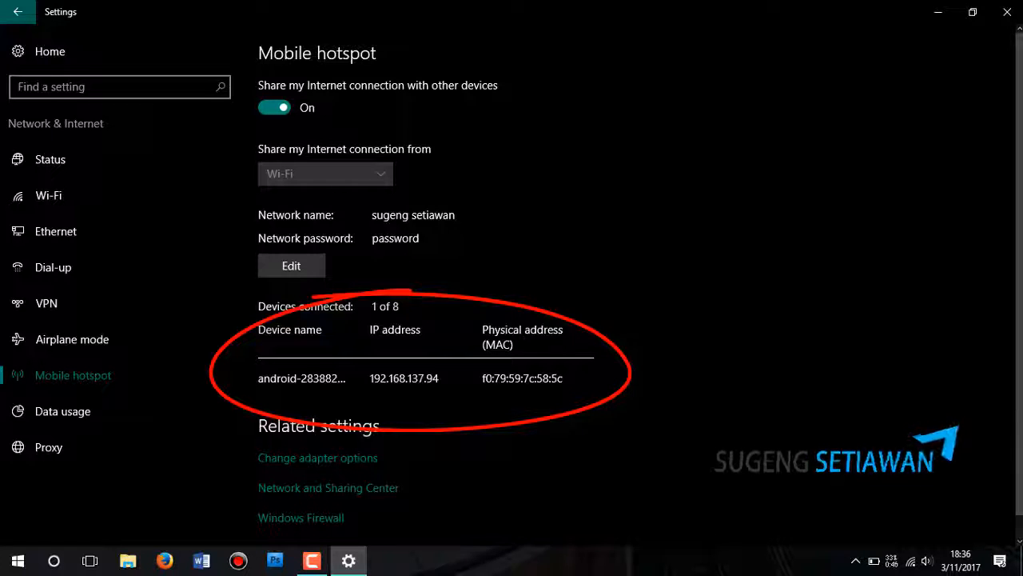
mouse_move(440, 389)
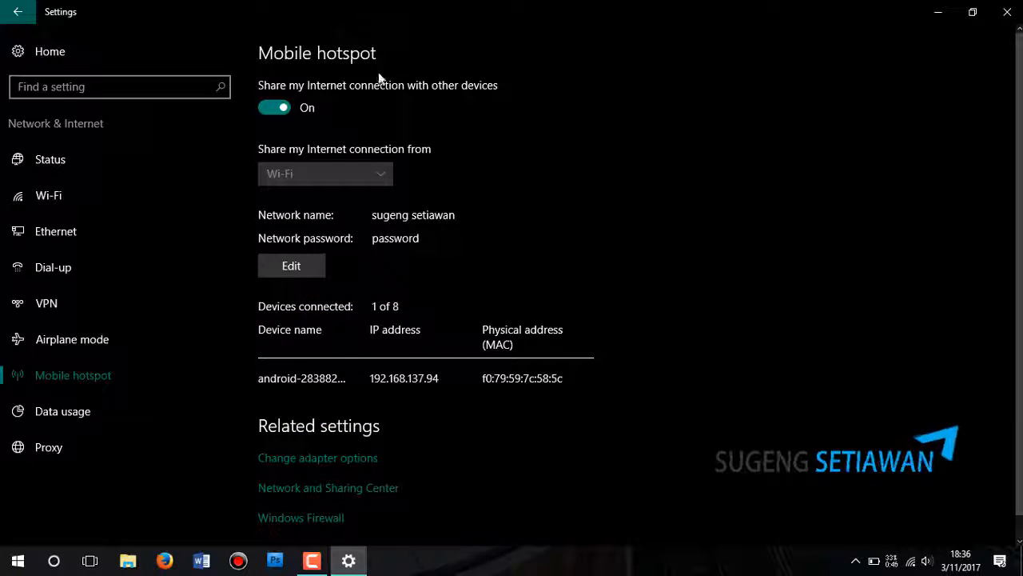
mouse_move(518, 359)
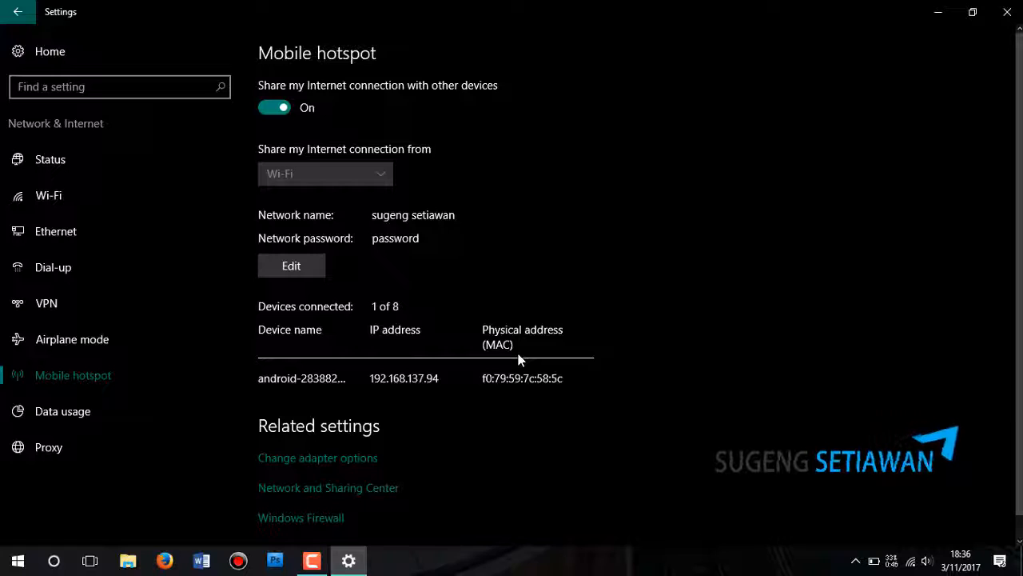
mouse_move(676, 258)
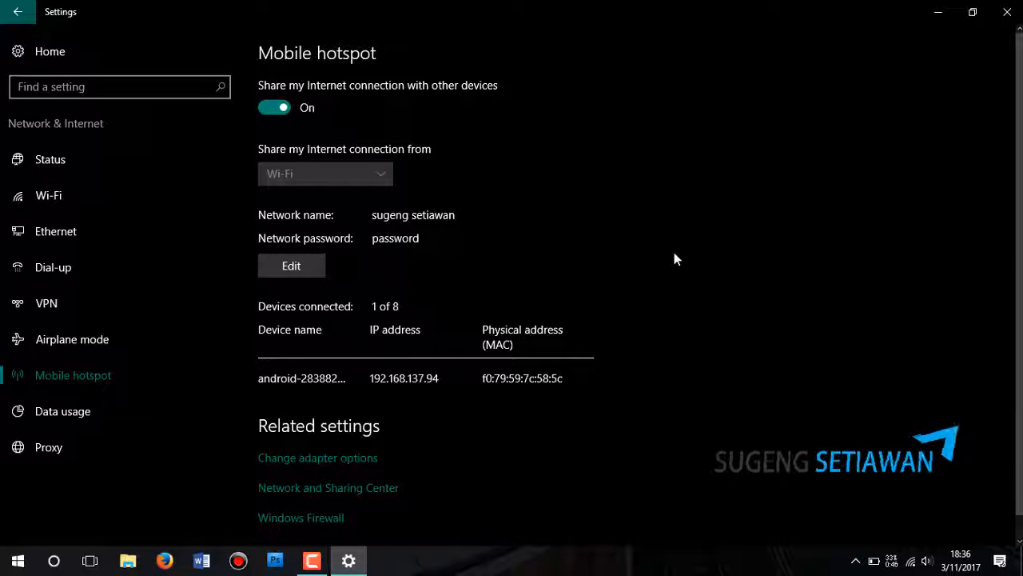
mouse_move(467, 334)
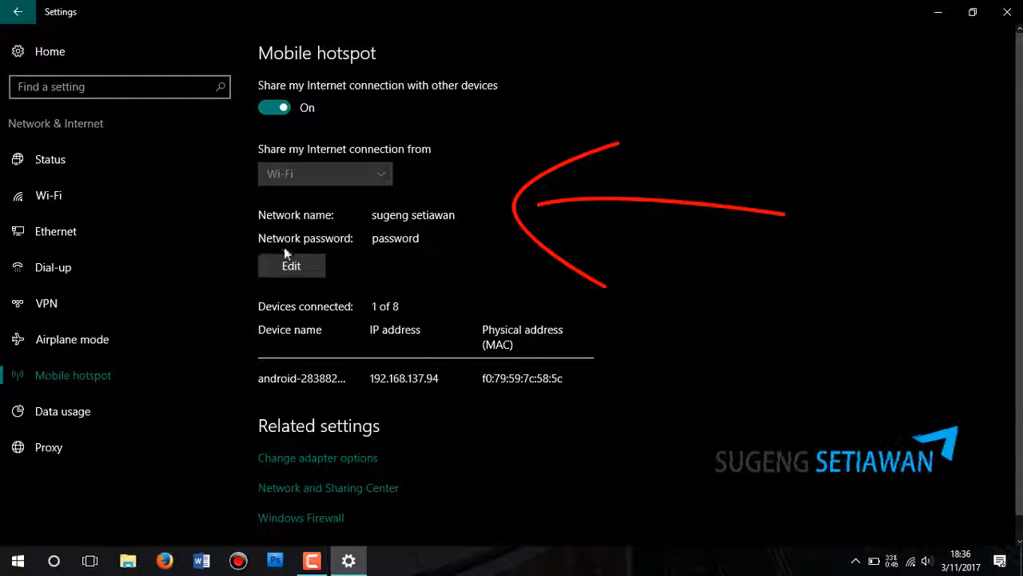
mouse_move(440, 222)
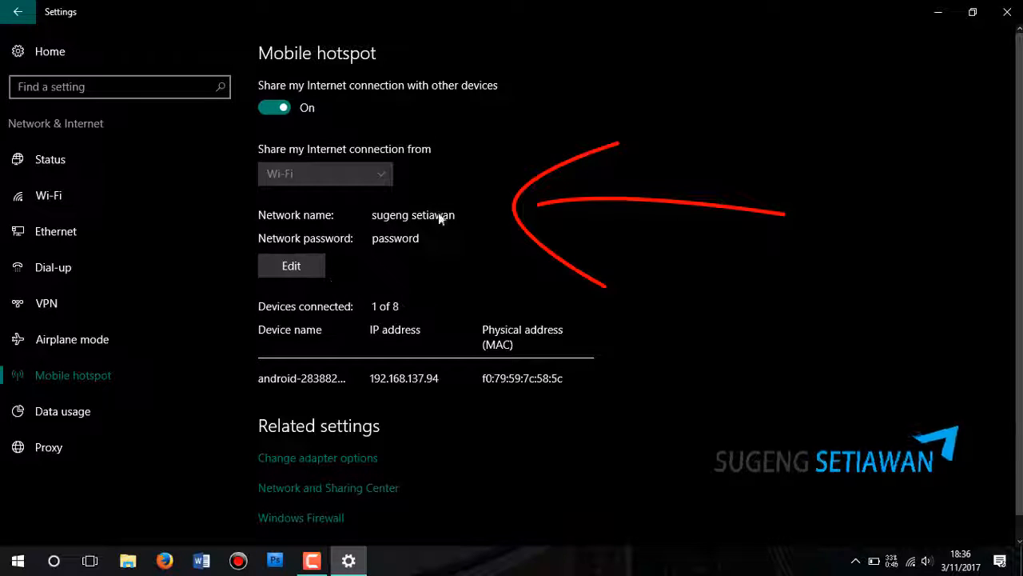
mouse_move(307, 374)
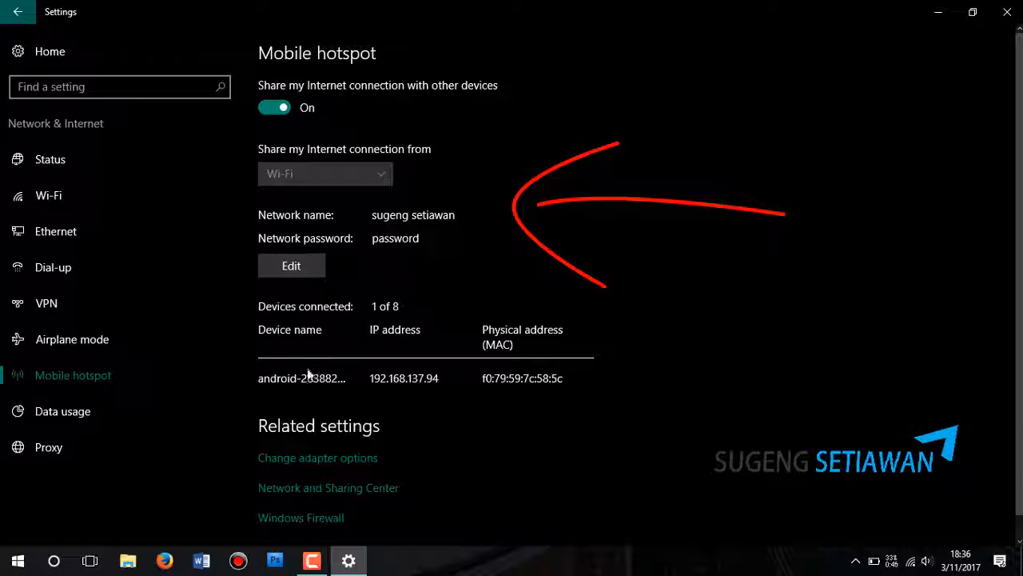
mouse_move(276, 371)
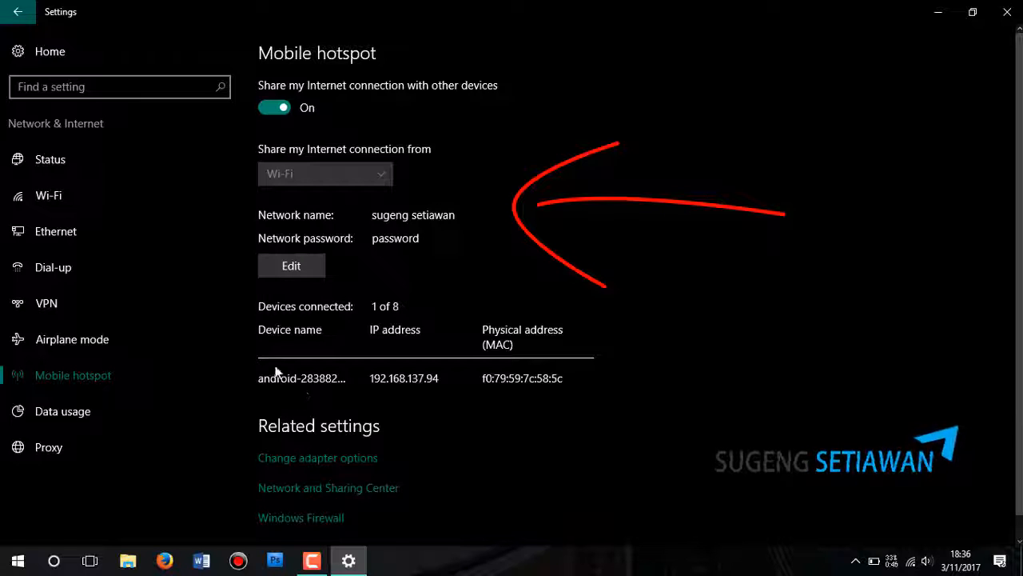
mouse_move(302, 377)
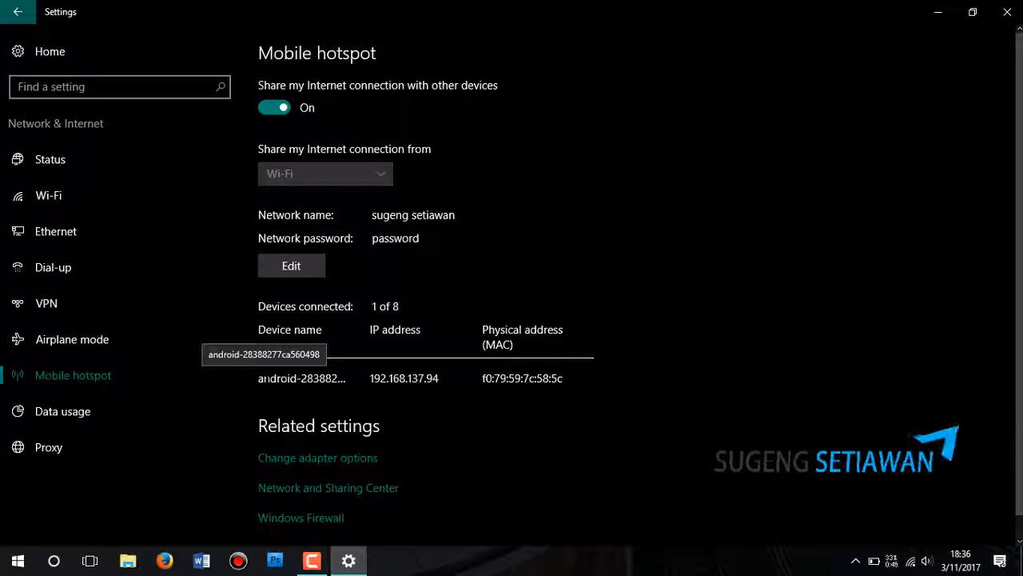
mouse_move(306, 366)
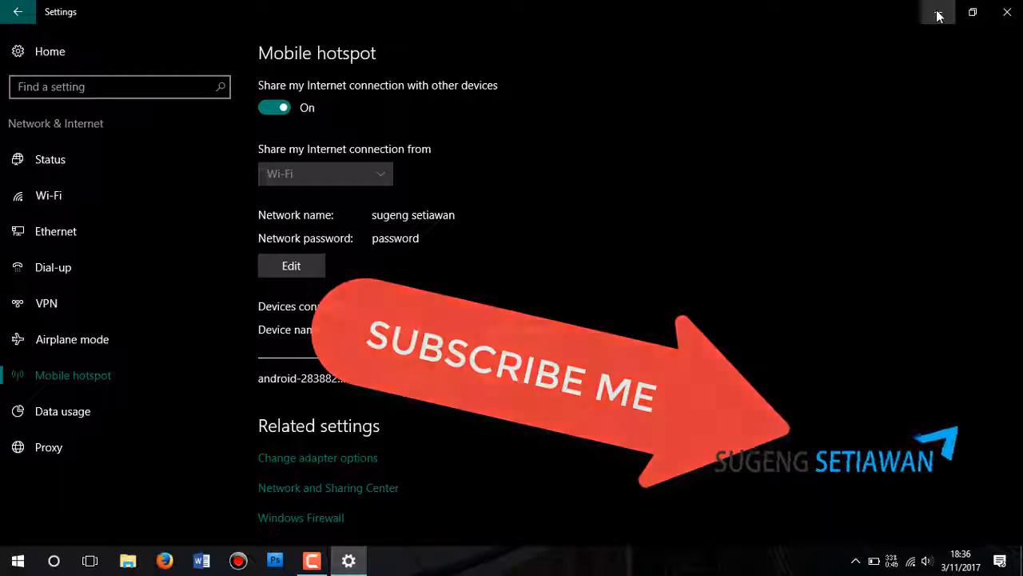
With the Android device connected (1 of 8), minimize Settings to the desktop.
left_click(937, 12)
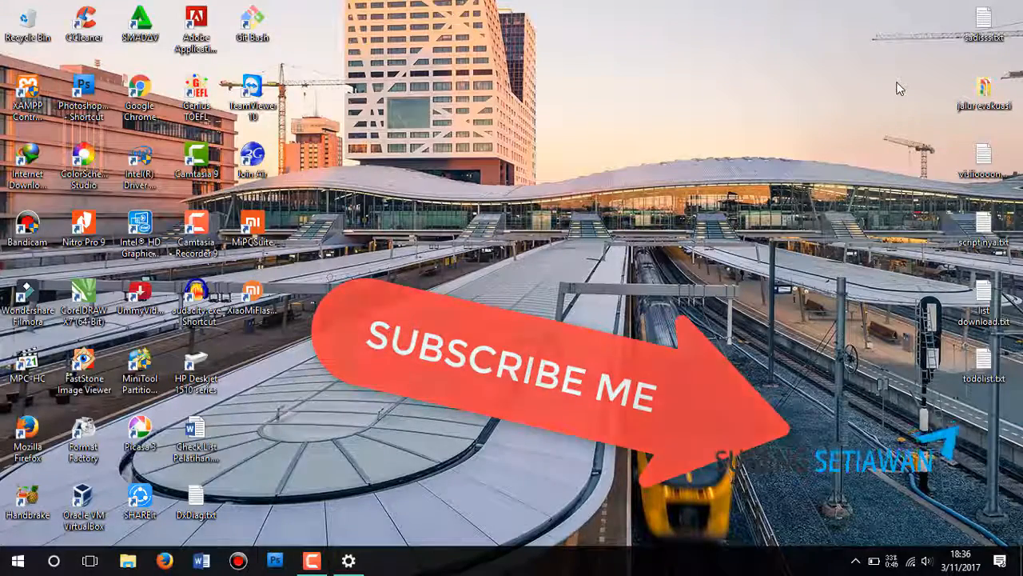